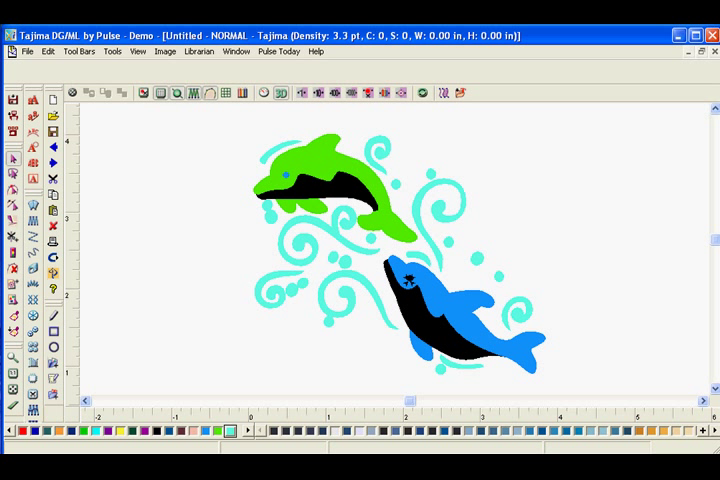
{"action": "mouse_move", "coordinate": [336, 76]}
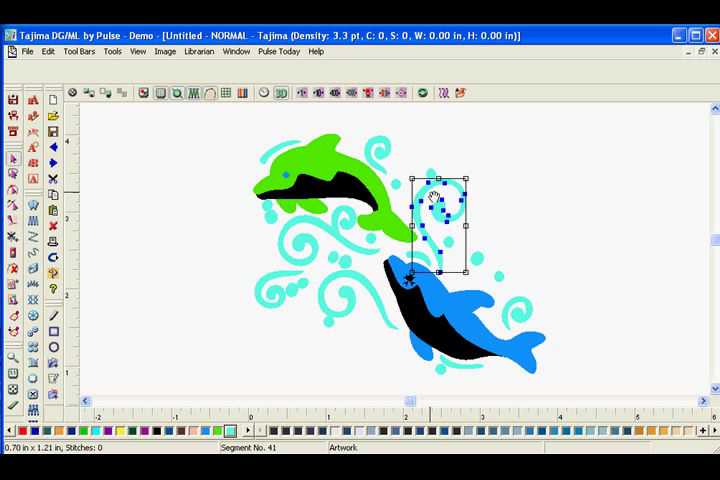
Convert the teal swirl artwork above the dolphin into embroidery stitches
{"action": "left_click", "coordinate": [464, 220]}
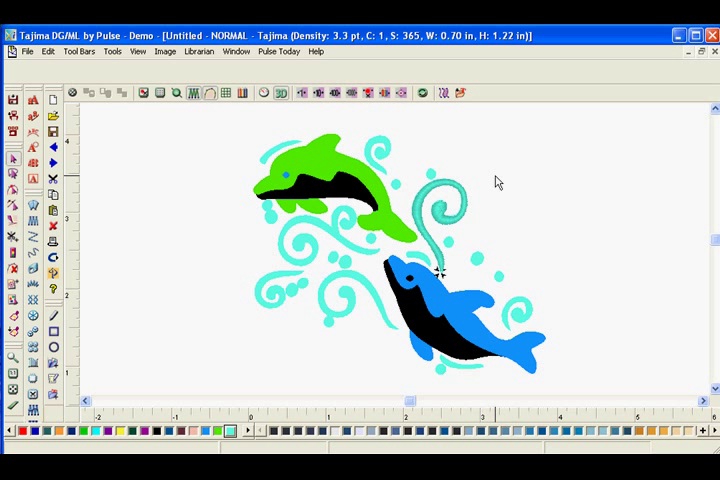
{"action": "mouse_move", "coordinate": [492, 184]}
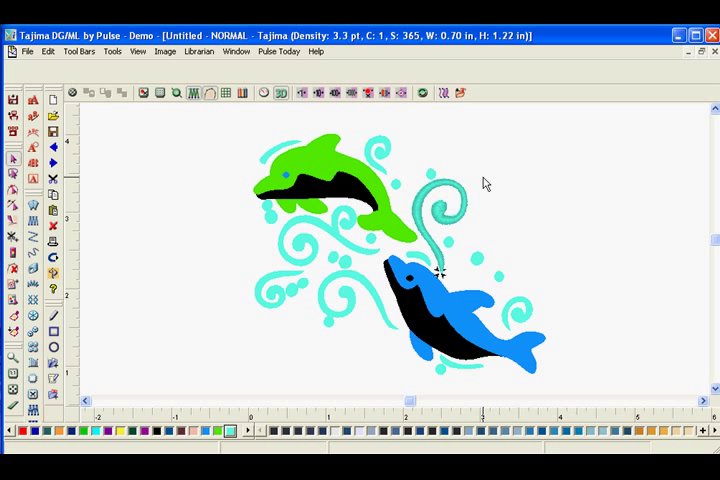
{"action": "mouse_move", "coordinate": [488, 178]}
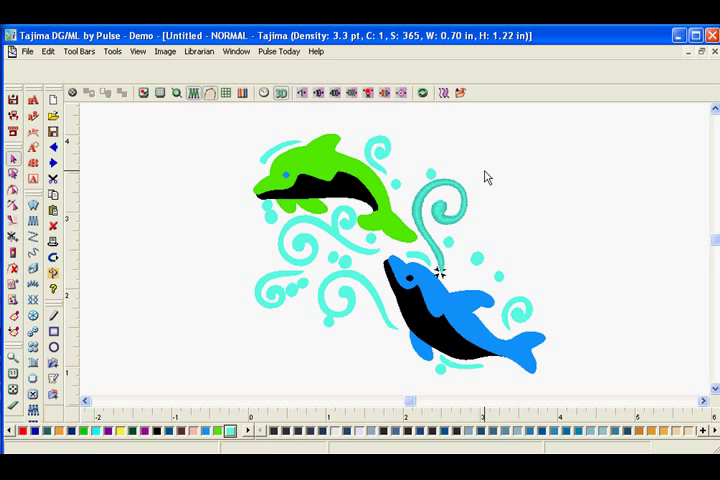
Open the Ladybug design and show the outline points of its pink body
{"action": "left_click", "coordinate": [320, 184]}
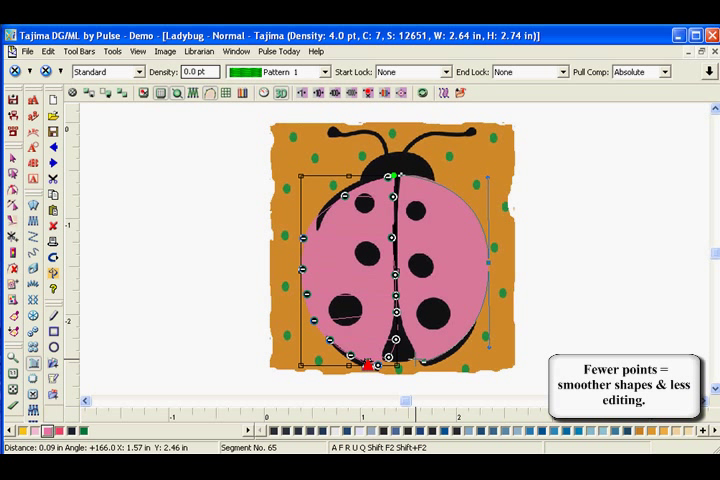
{"action": "mouse_move", "coordinate": [414, 358]}
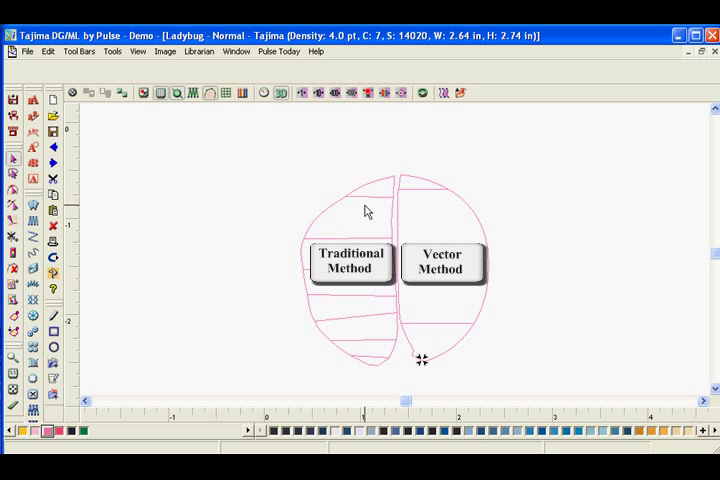
{"action": "mouse_move", "coordinate": [528, 356]}
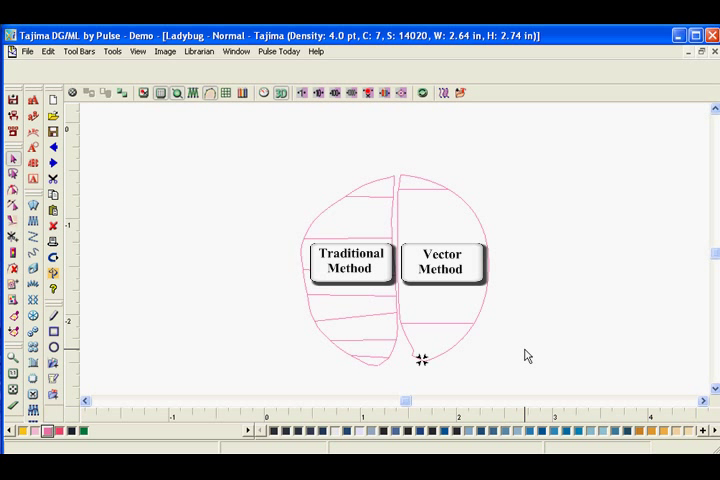